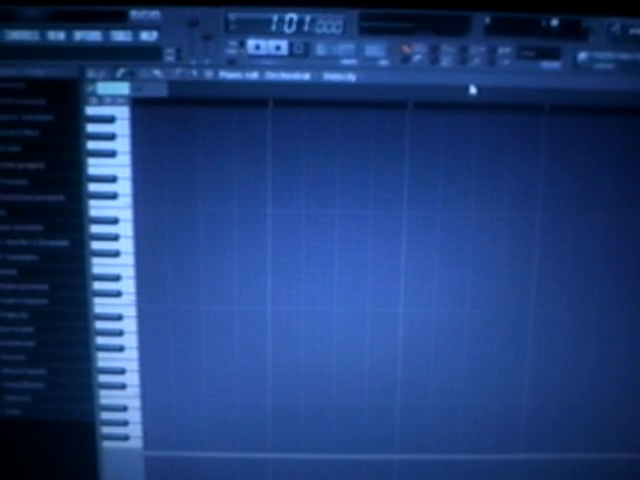
mouse_move(278, 198)
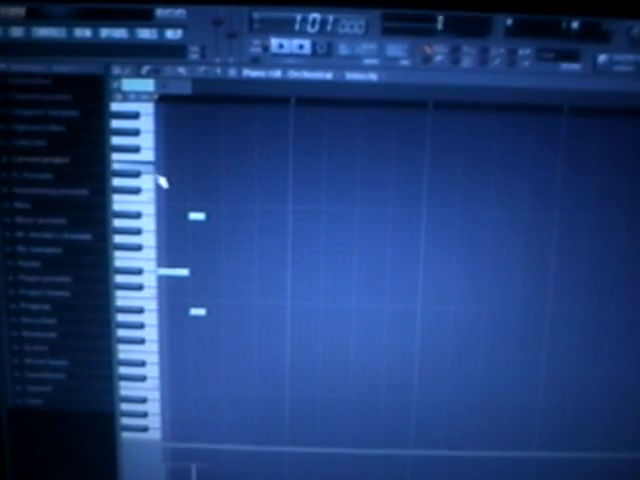
Step: Leave the piano roll so the channel patterns and playlist are visible again
left_click(180, 180)
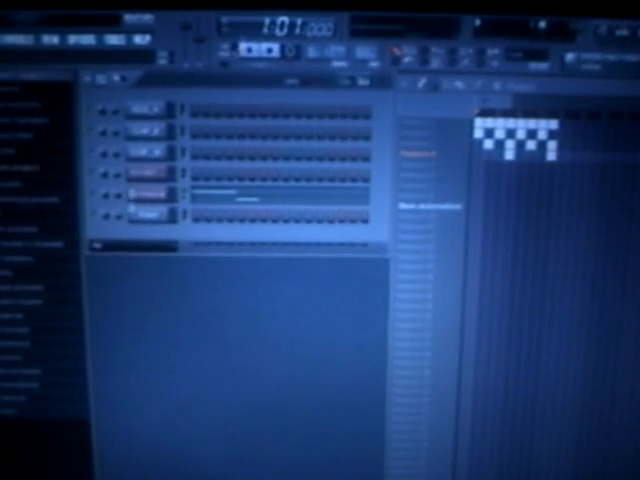
Step: Reopen the strings melody channel in the piano roll via its channel options
right_click(156, 216)
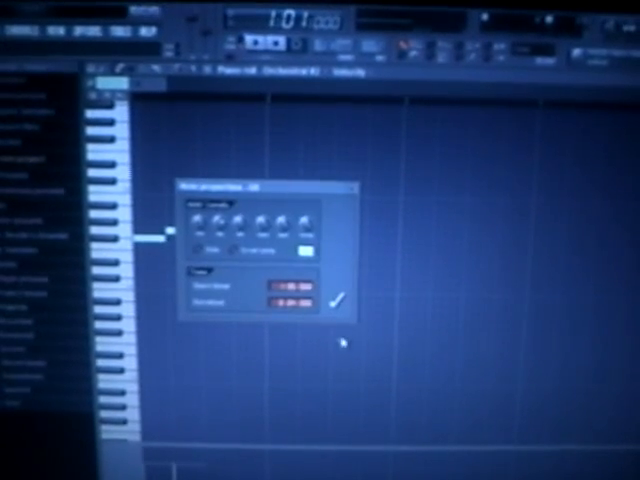
Step: Confirm the note properties, then bring up the new drum sample channel's settings
left_click(334, 302)
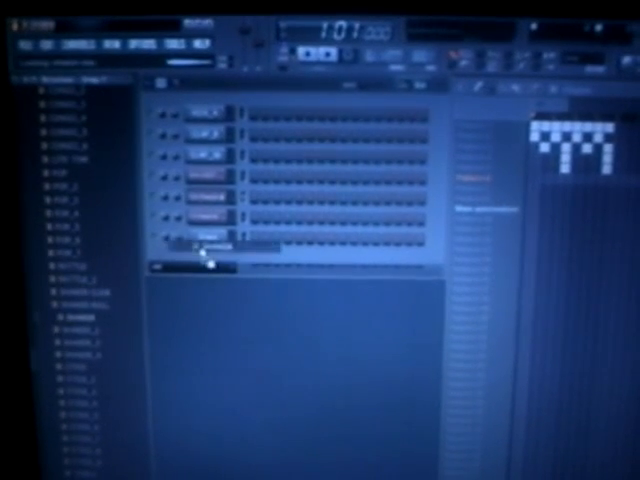
left_click(204, 240)
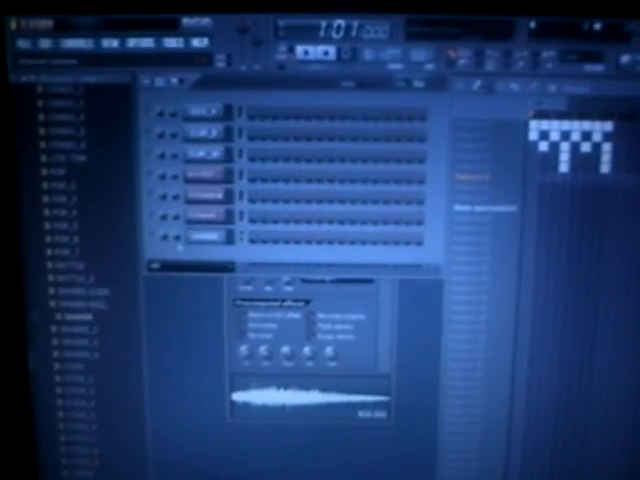